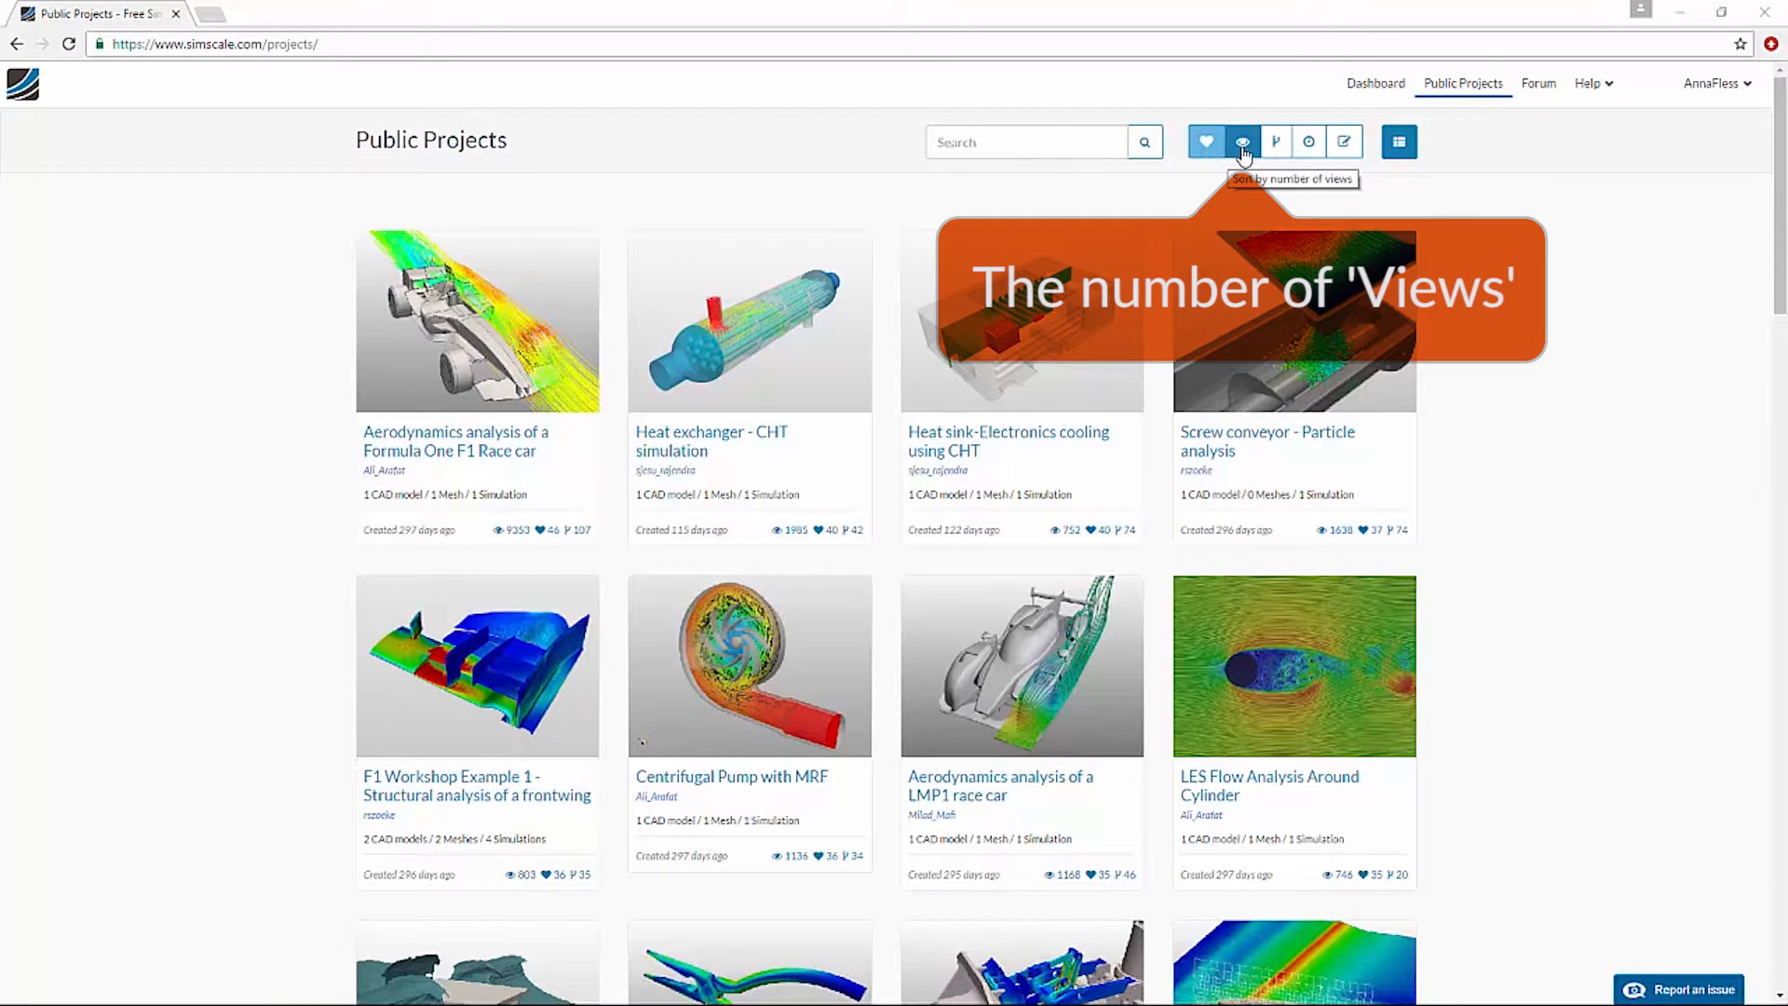
pyautogui.moveTo(1310, 141)
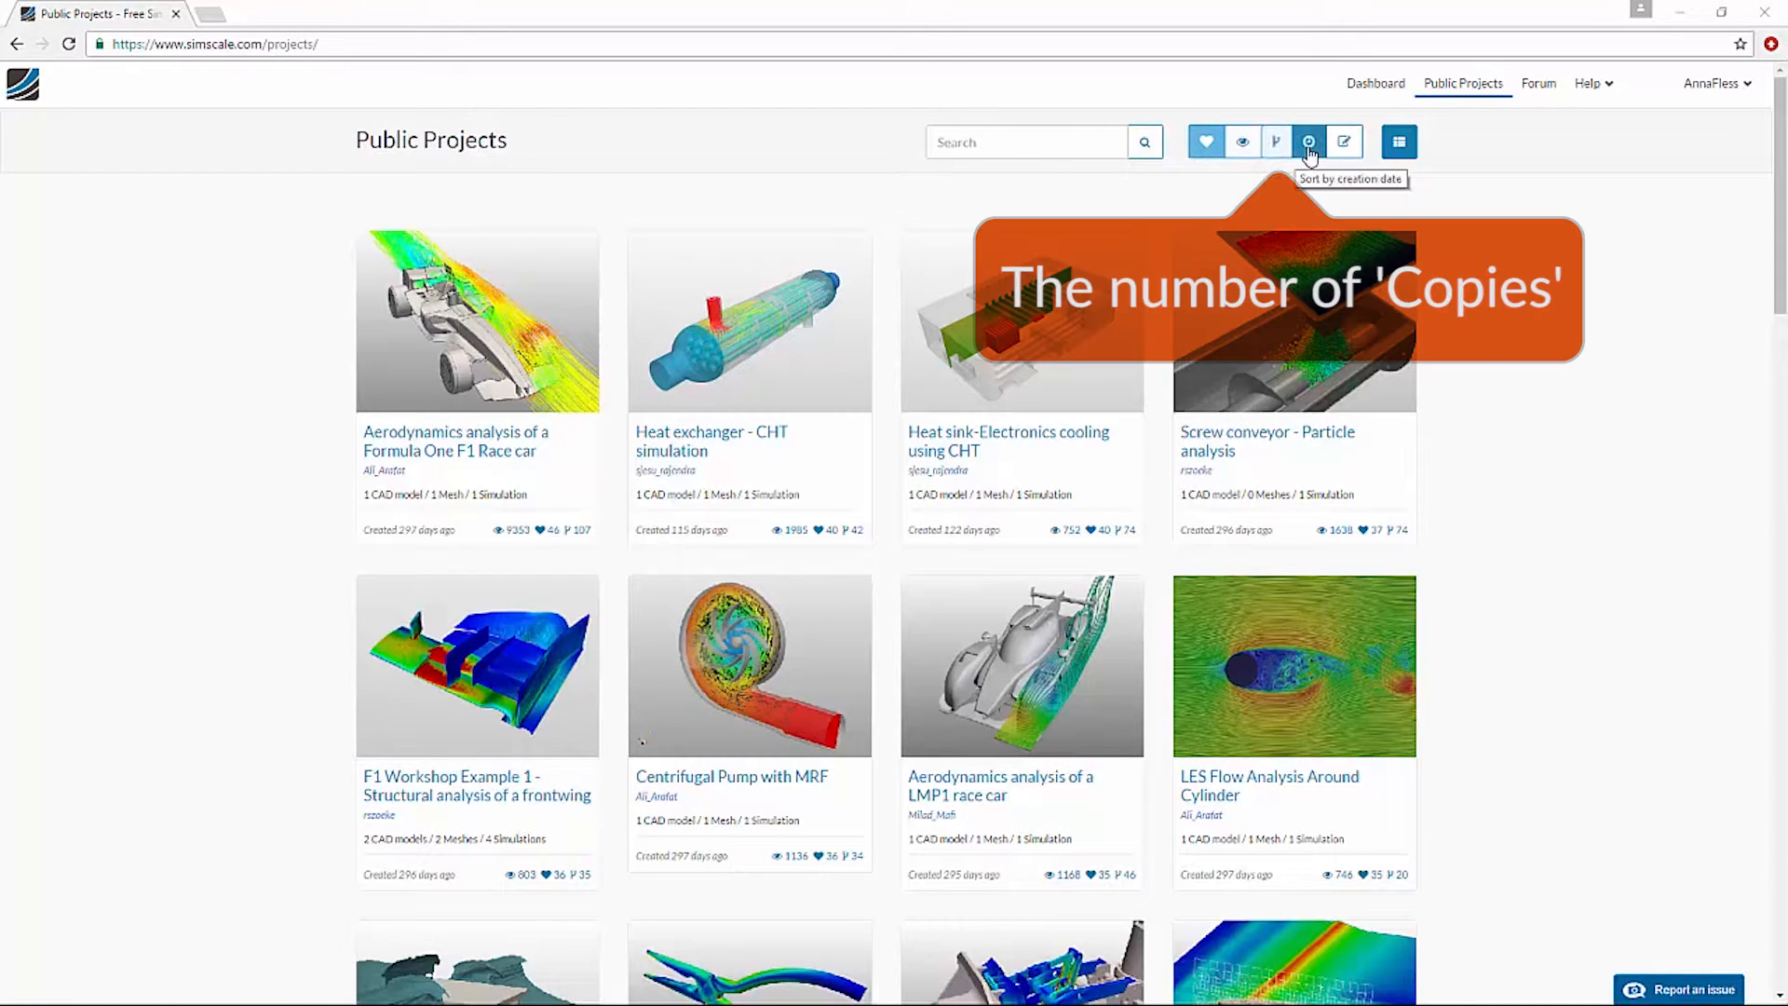
pyautogui.moveTo(1343, 141)
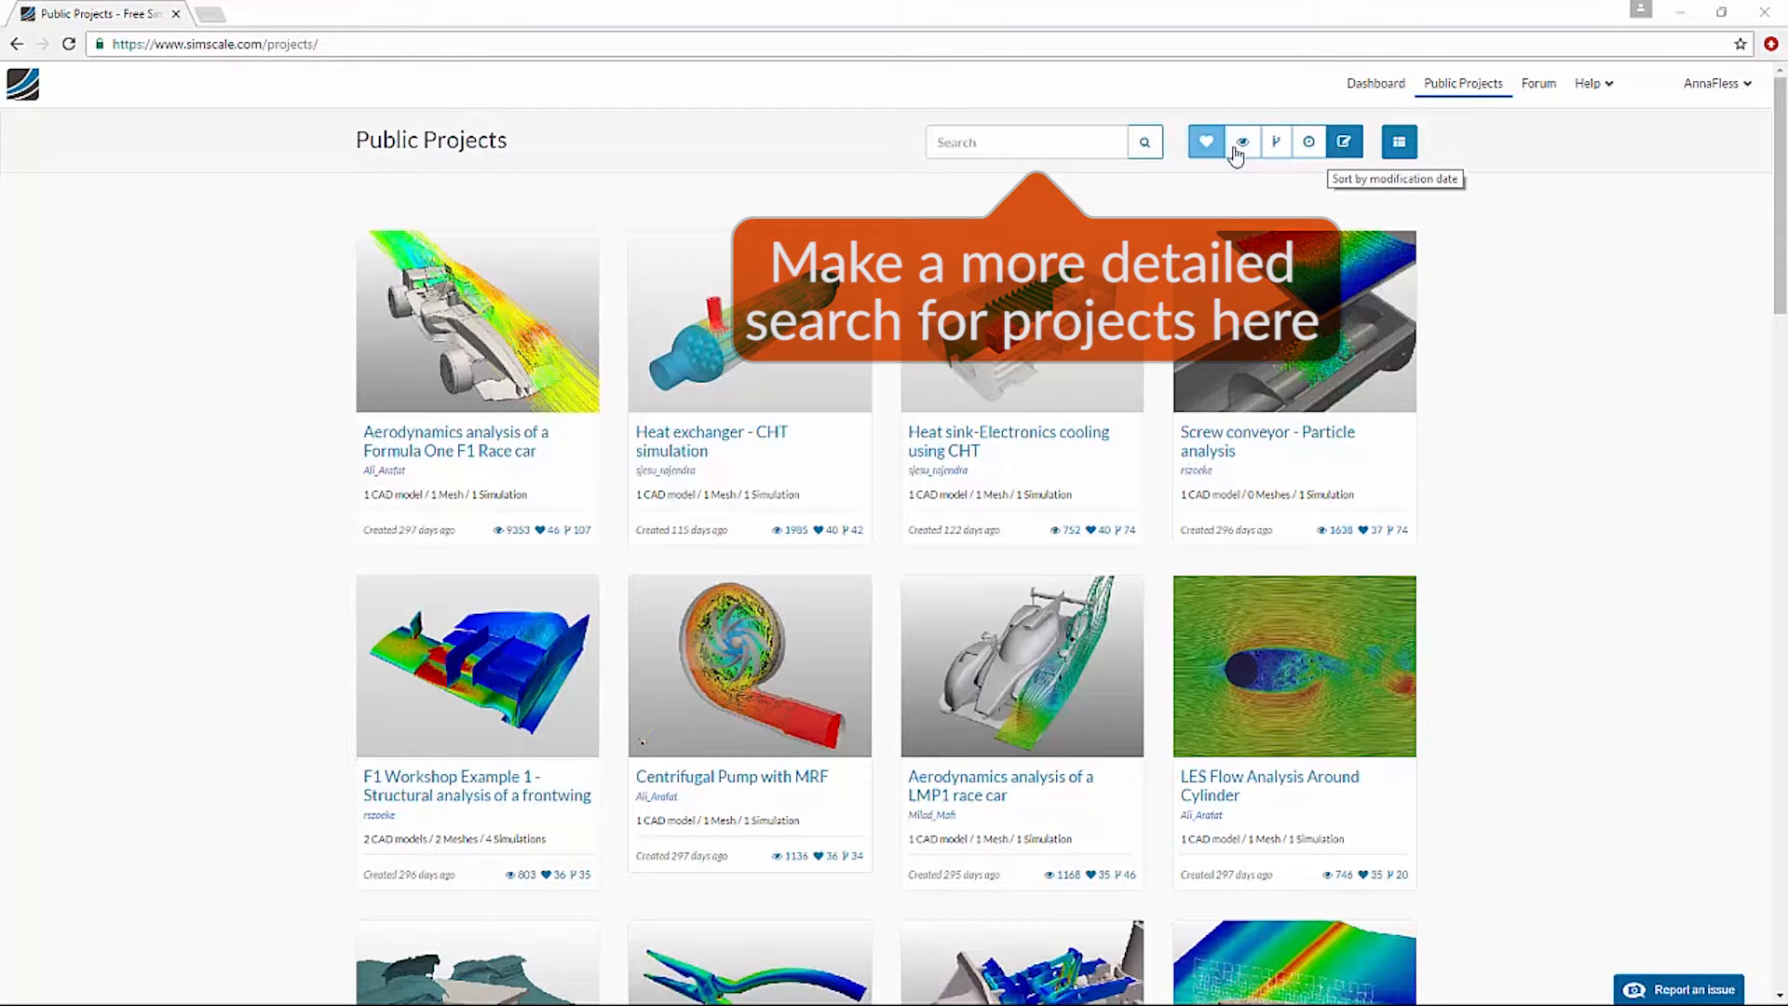
# - Search the Public Projects gallery for 'heat sink'
pyautogui.write('heat')
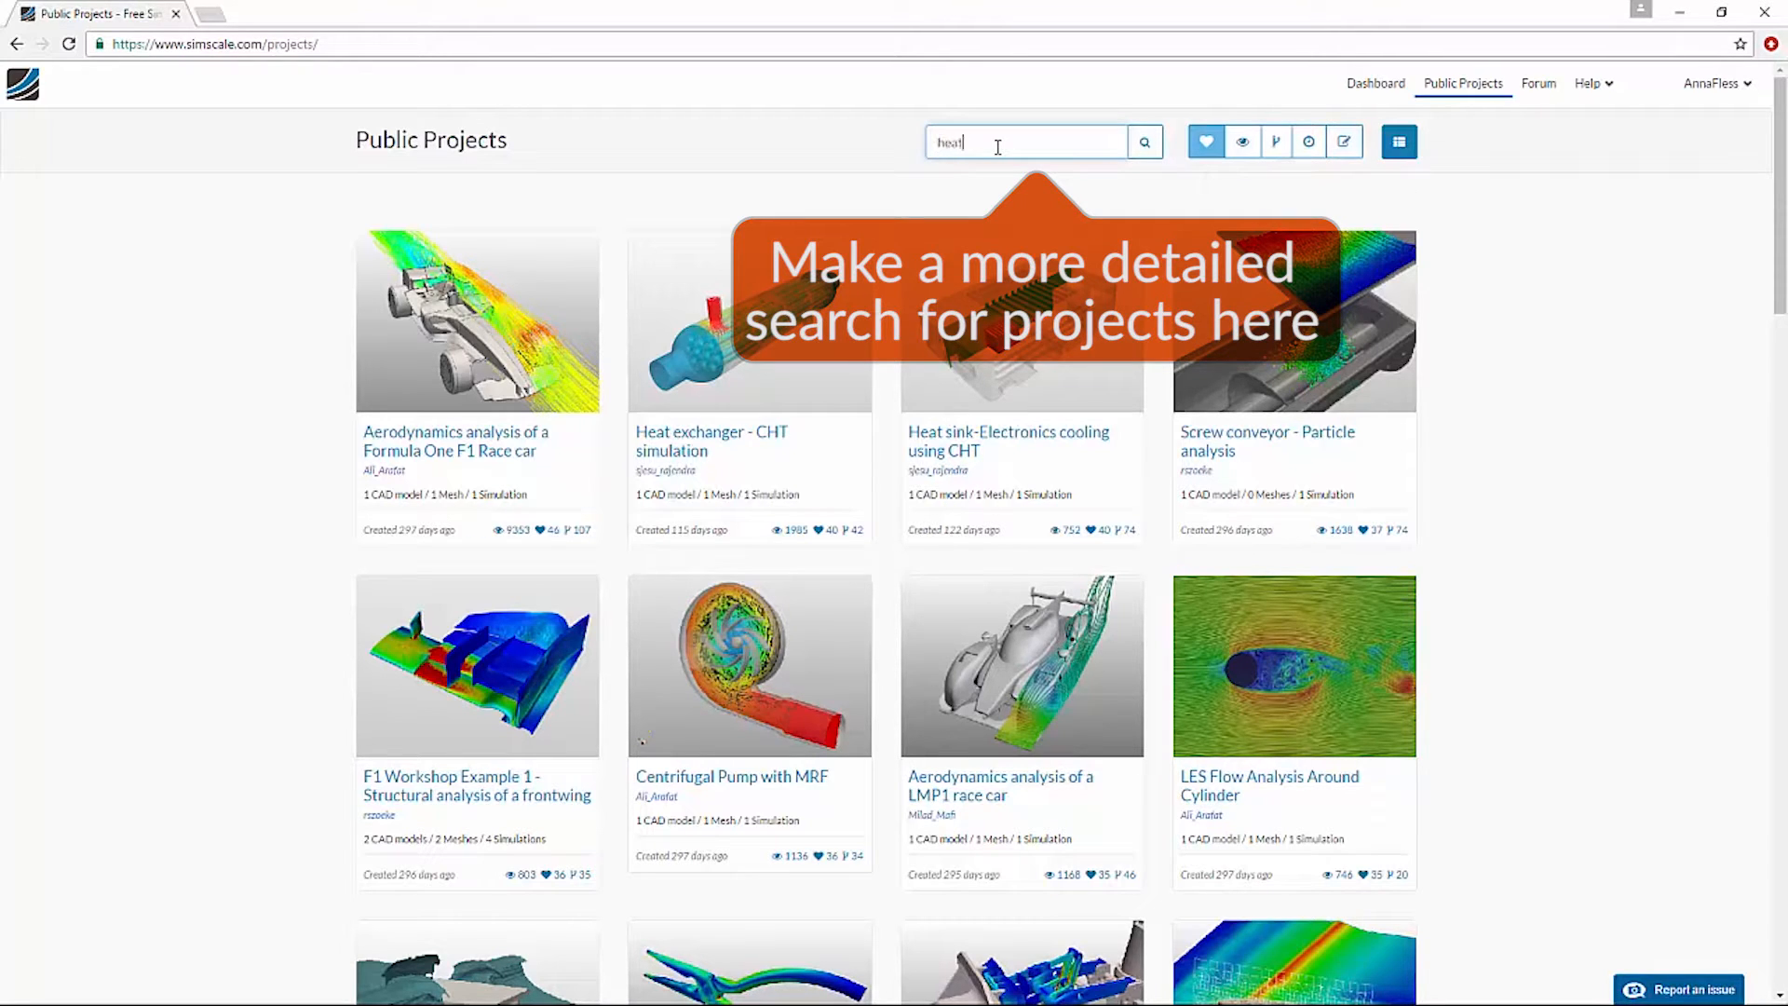
pyautogui.write('sink')
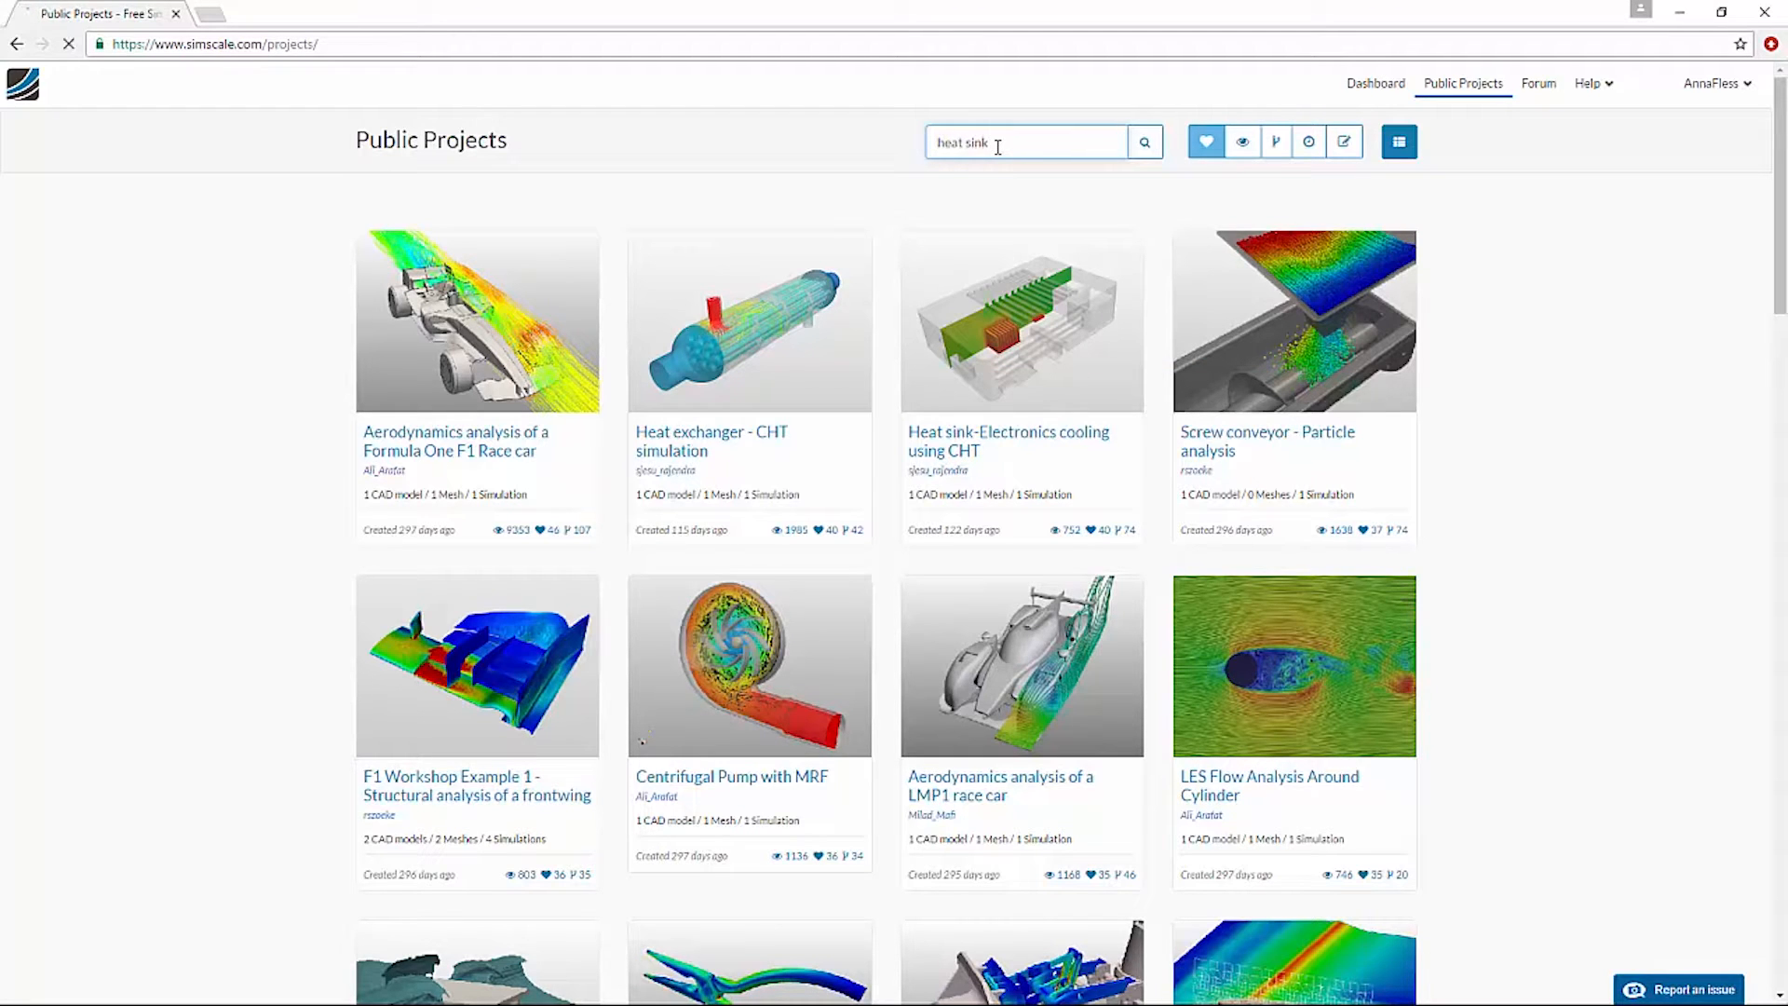
pyautogui.click(1143, 142)
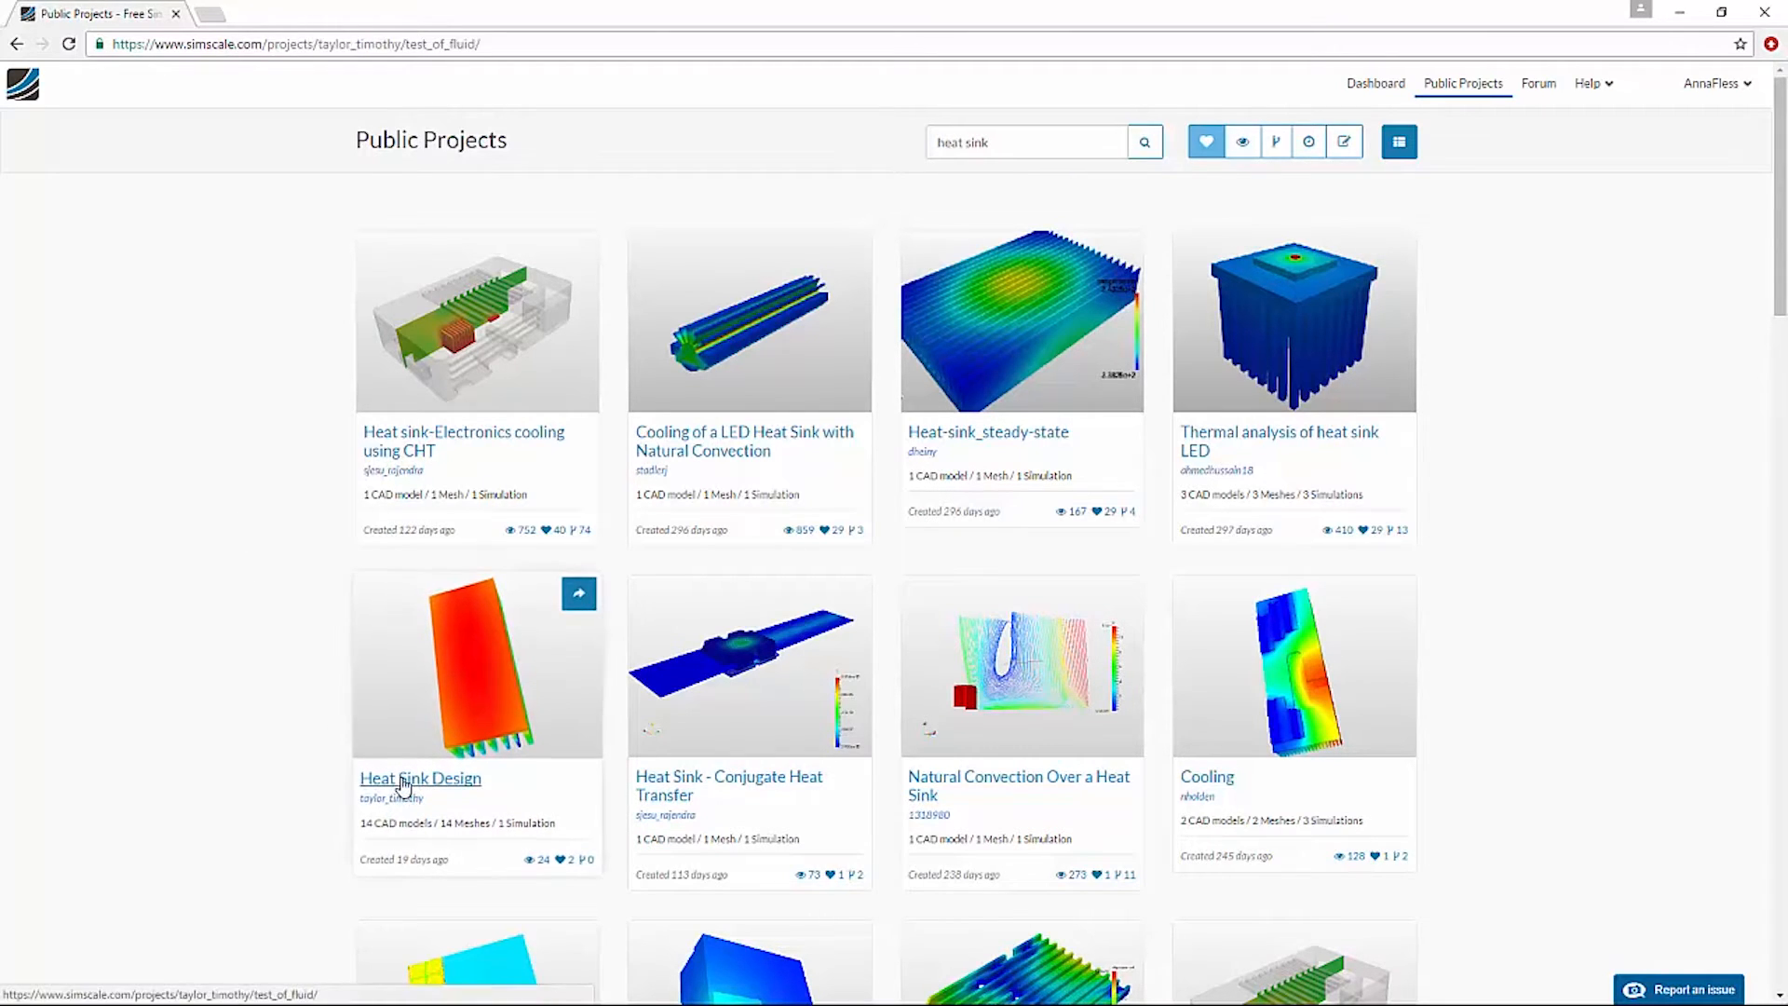
# - Open the Heat Sink Design project, scroll its page, and like it
pyautogui.click(421, 778)
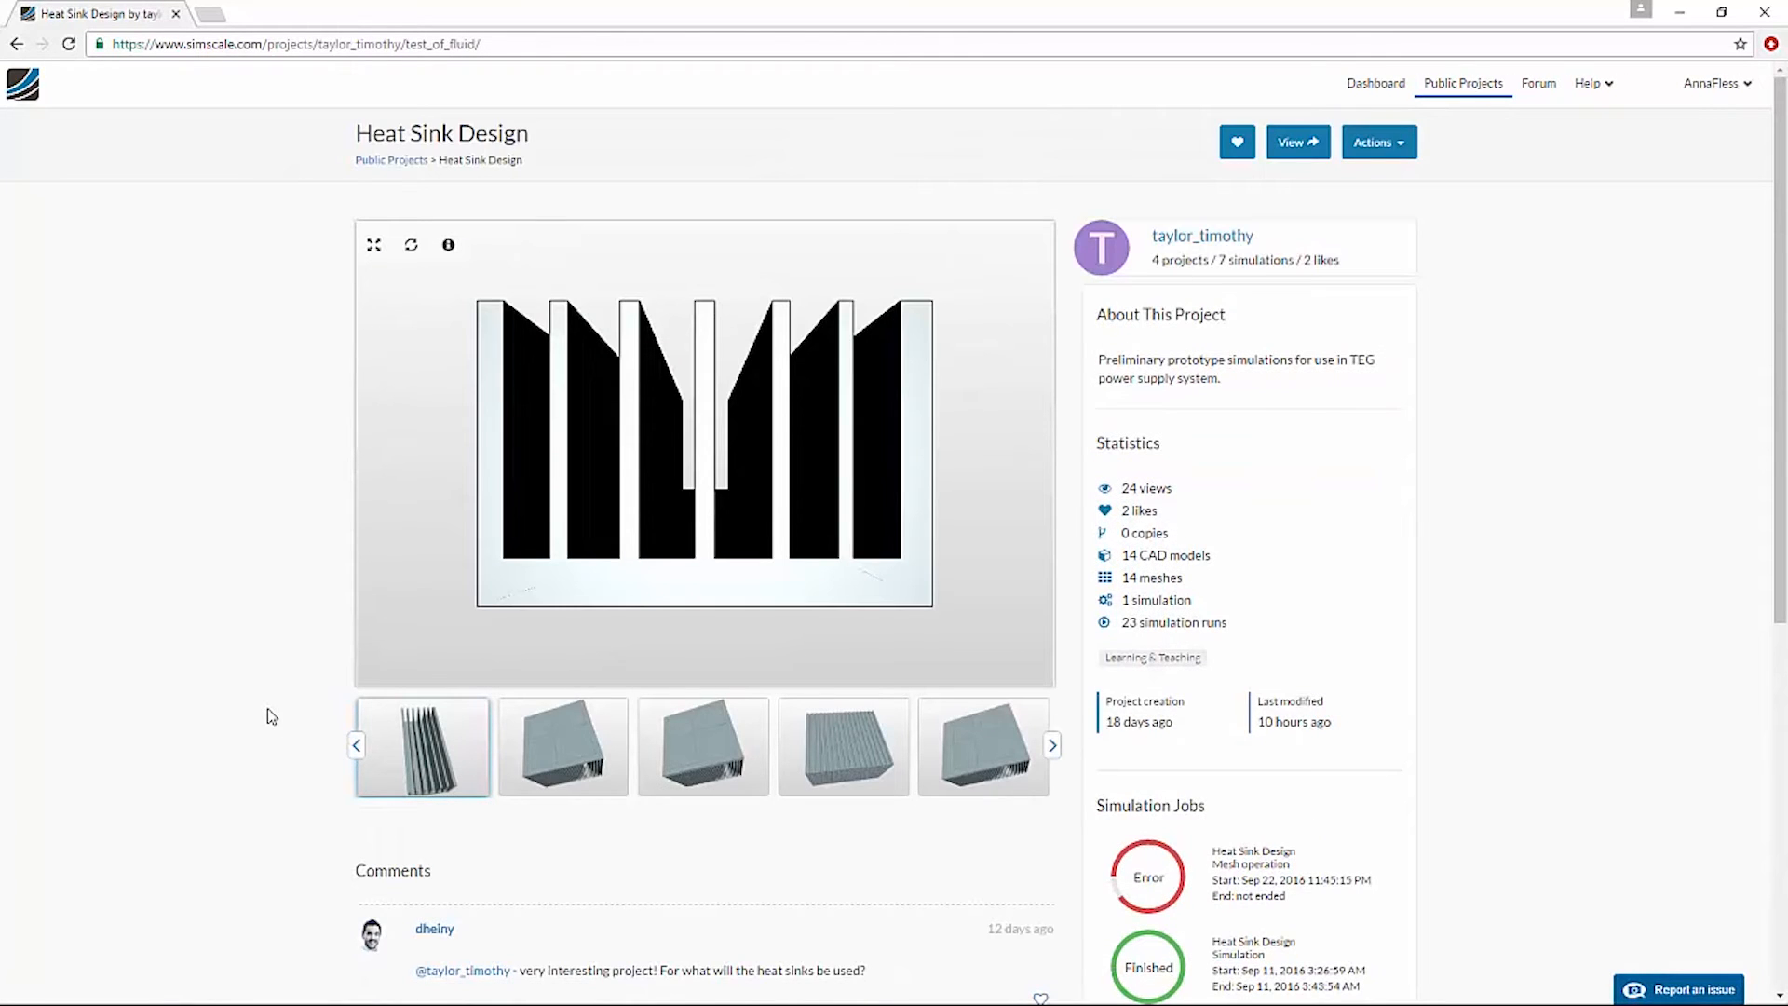
pyautogui.scroll(-3)
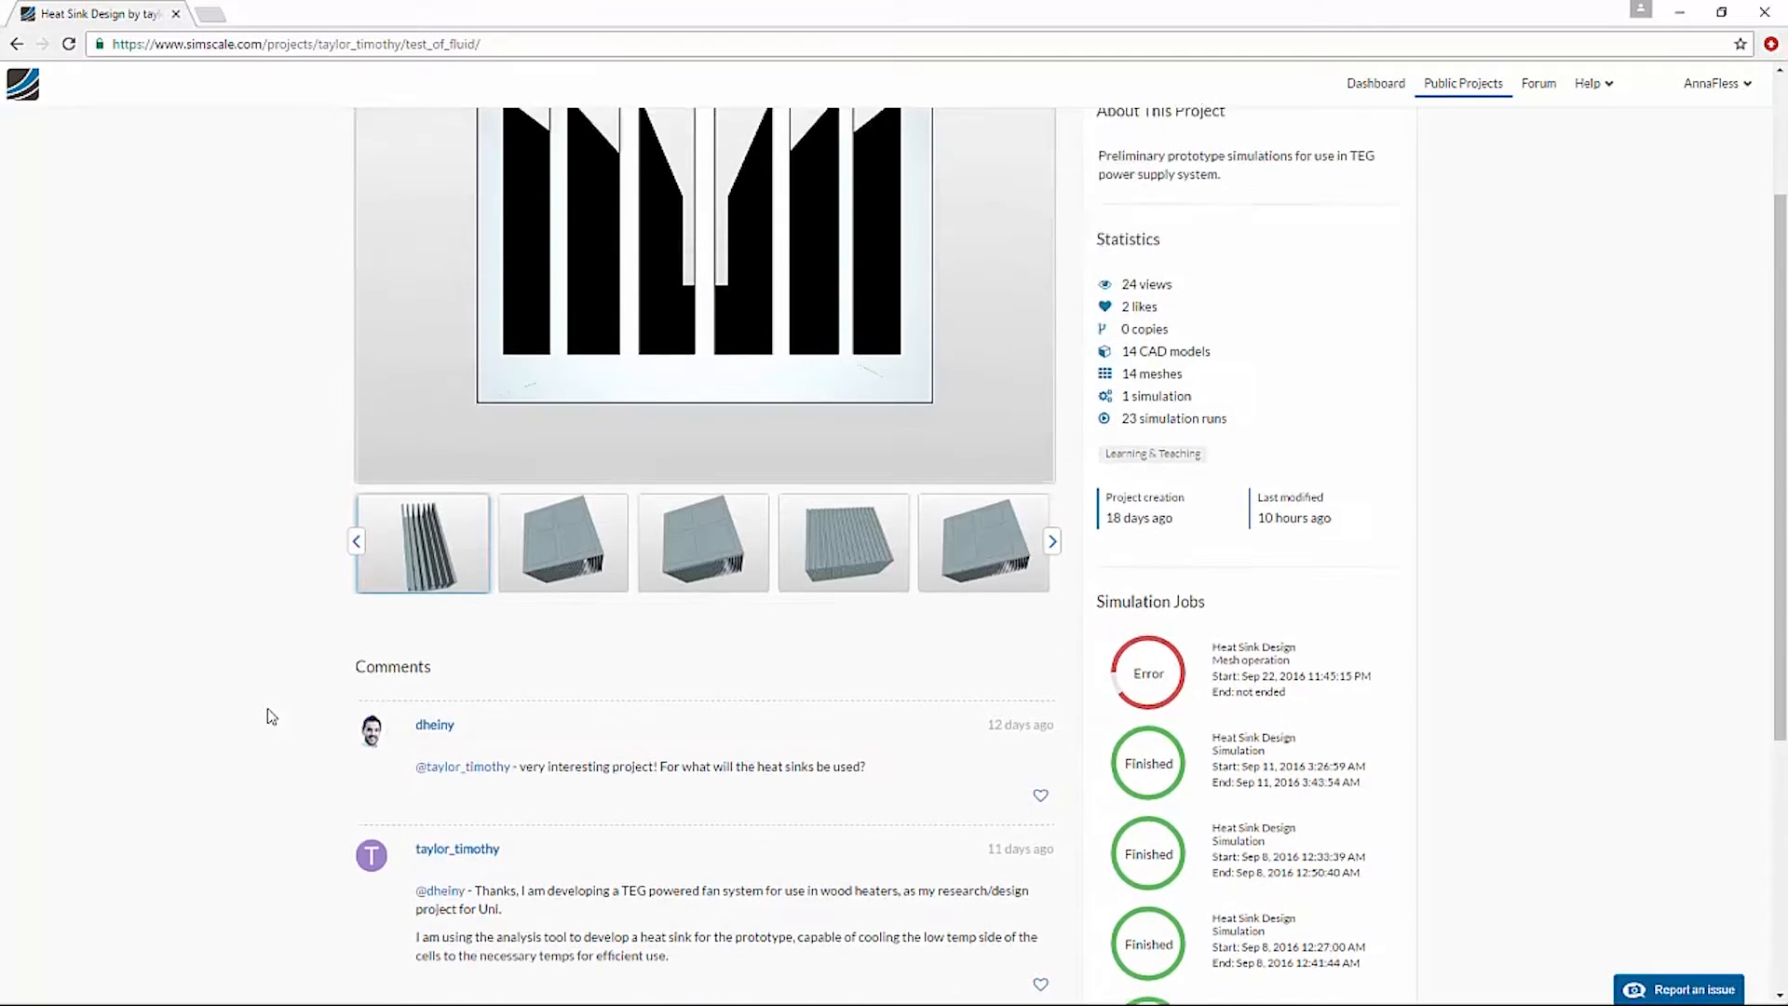
pyautogui.scroll(3)
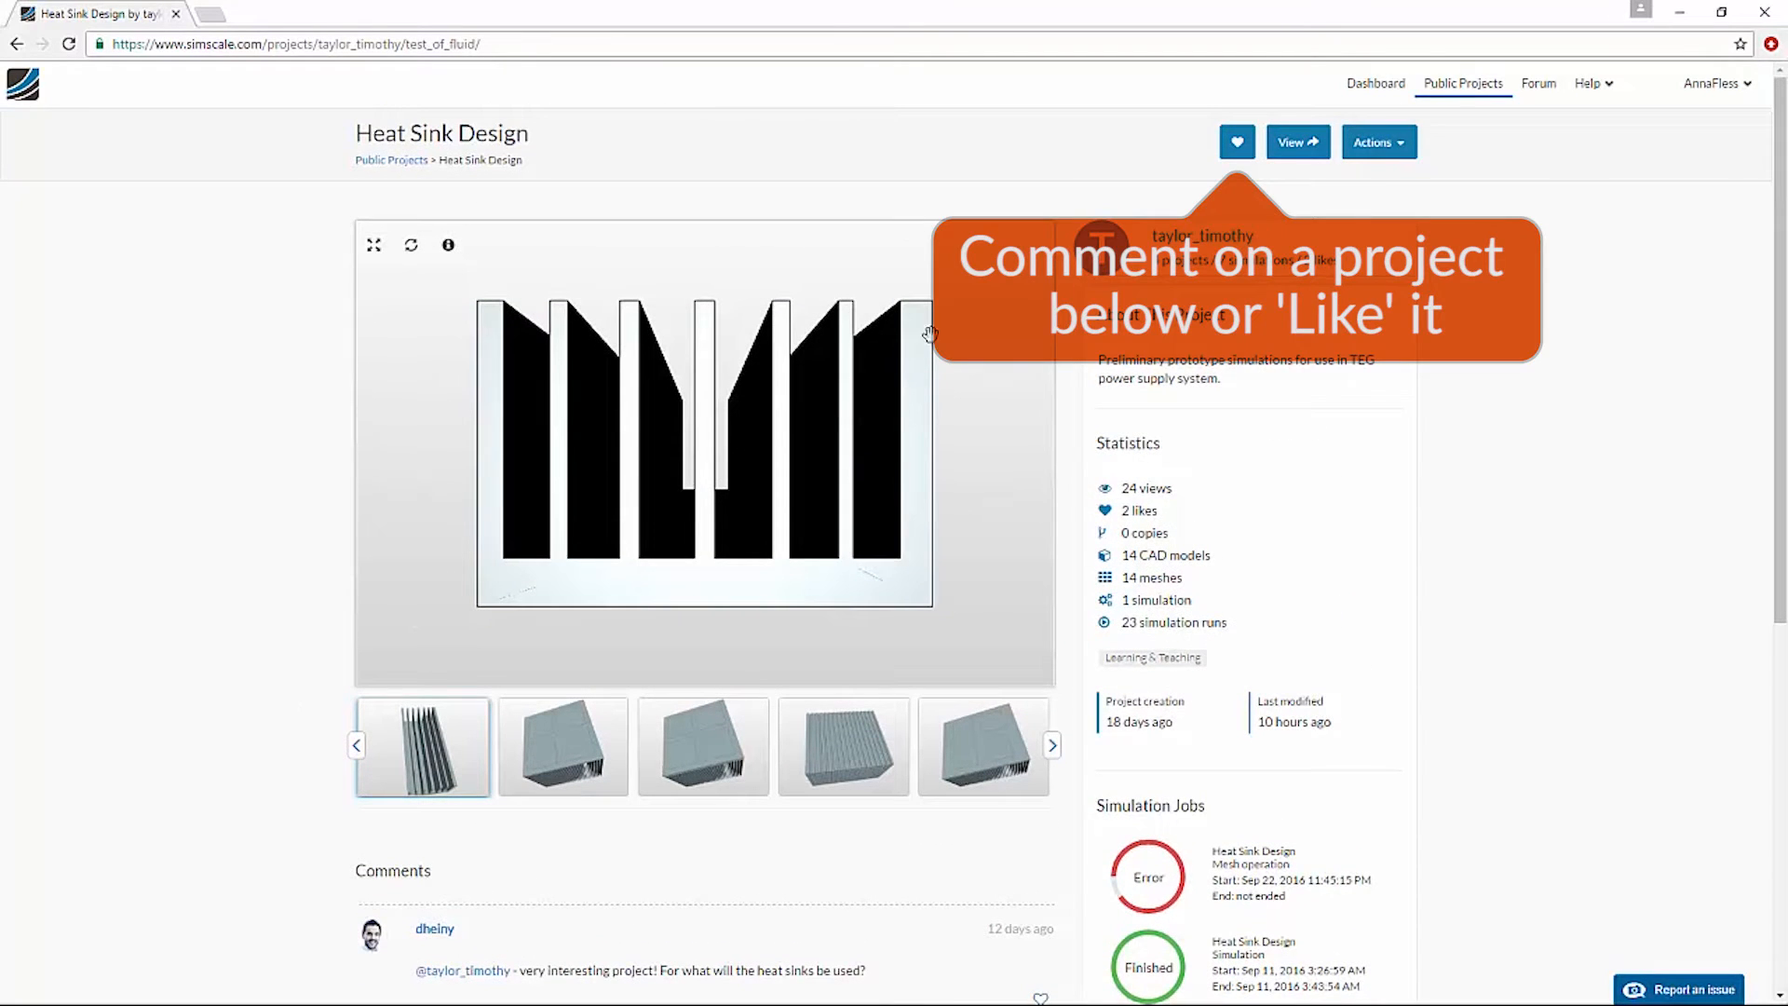
pyautogui.click(1236, 142)
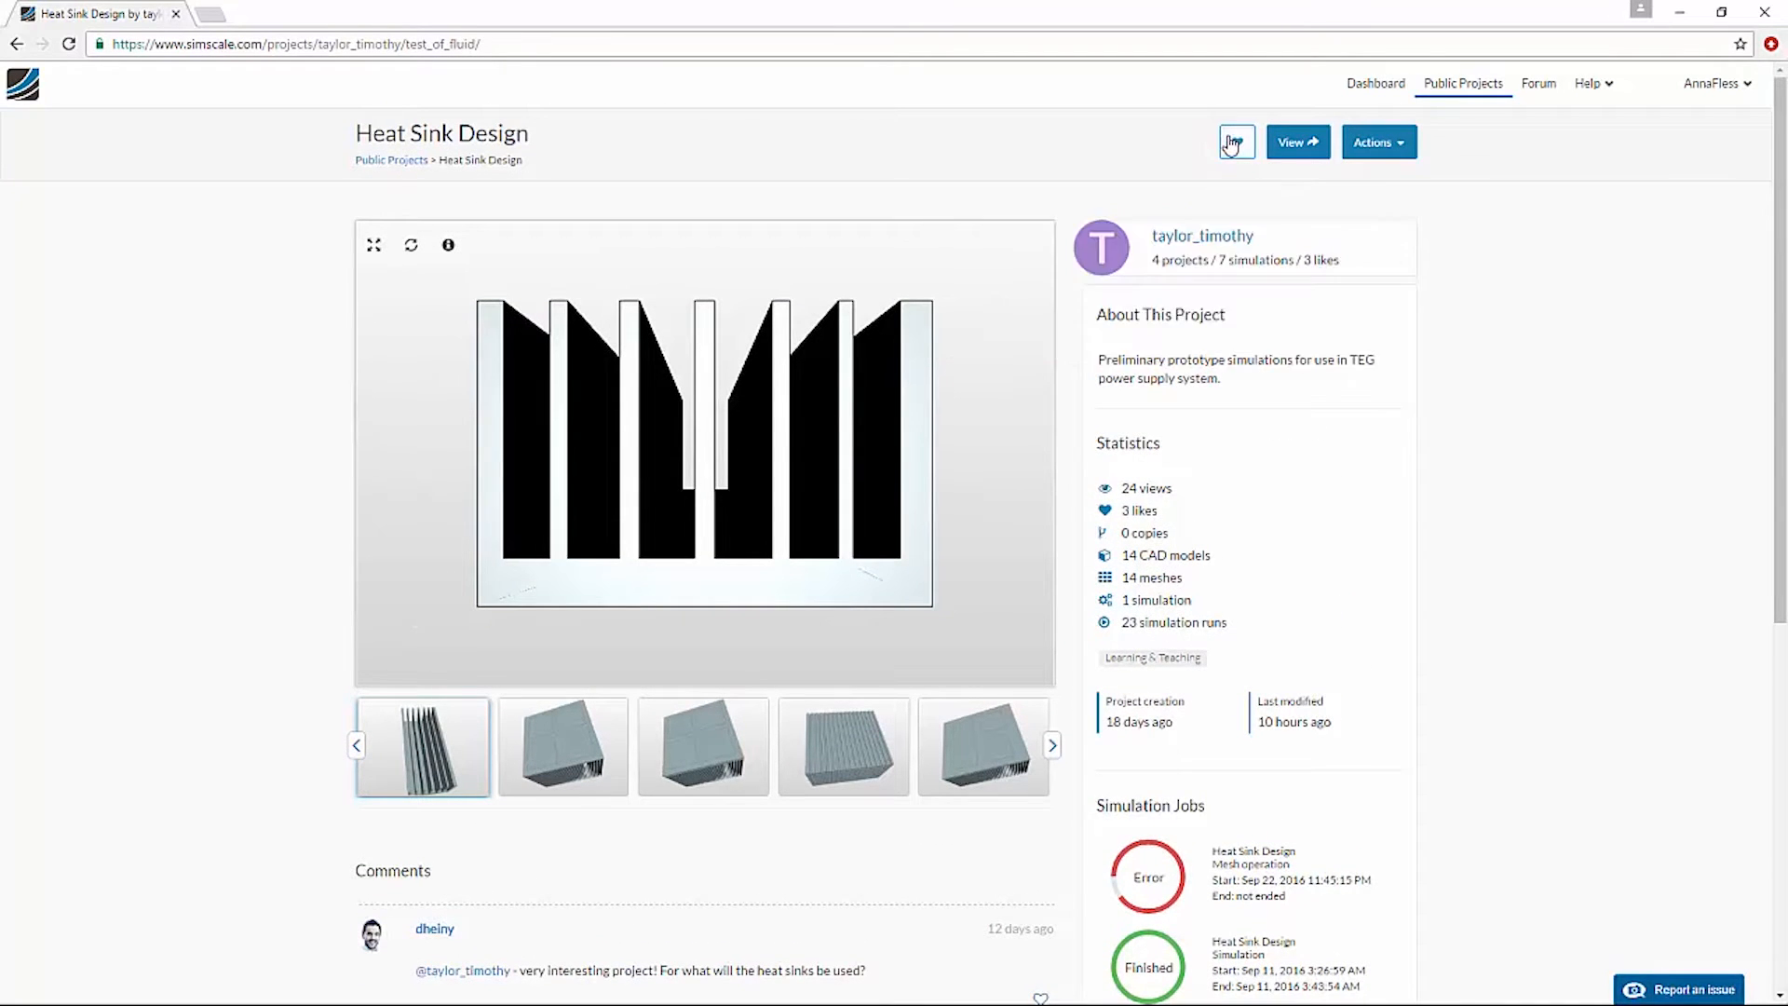
pyautogui.click(1236, 141)
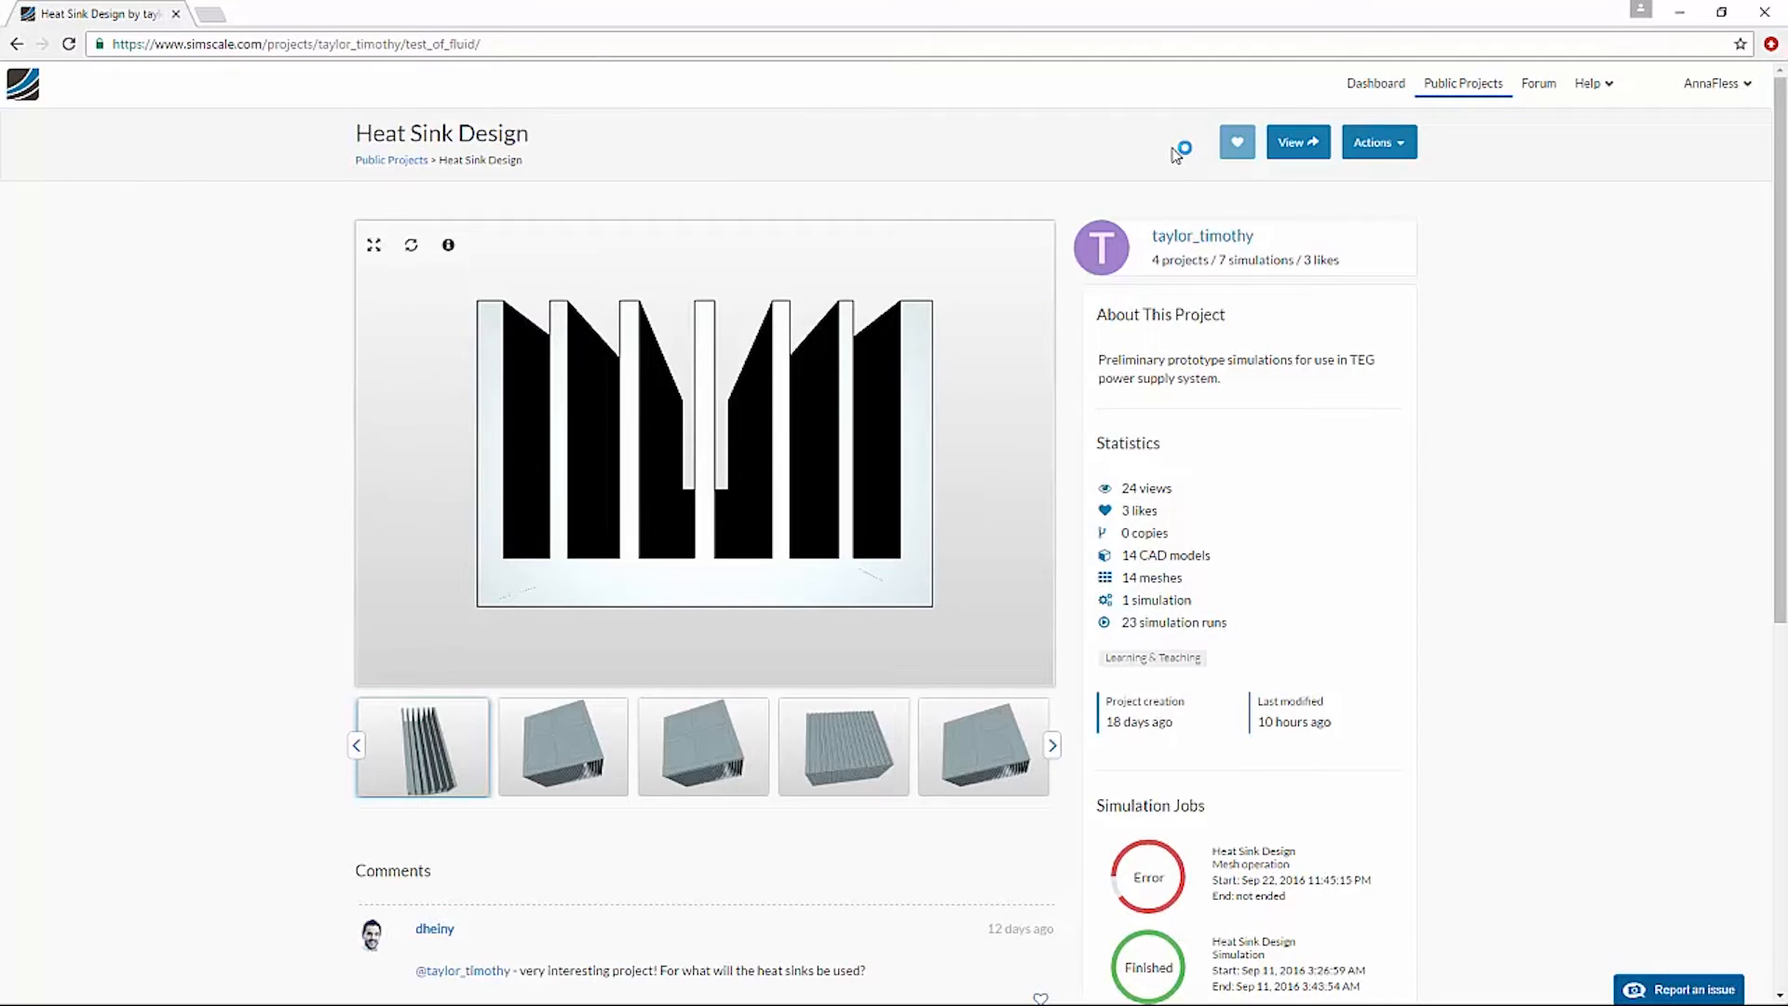
# - View the Heat Sink Design project in the Mesh Creator workbench
pyautogui.click(1297, 142)
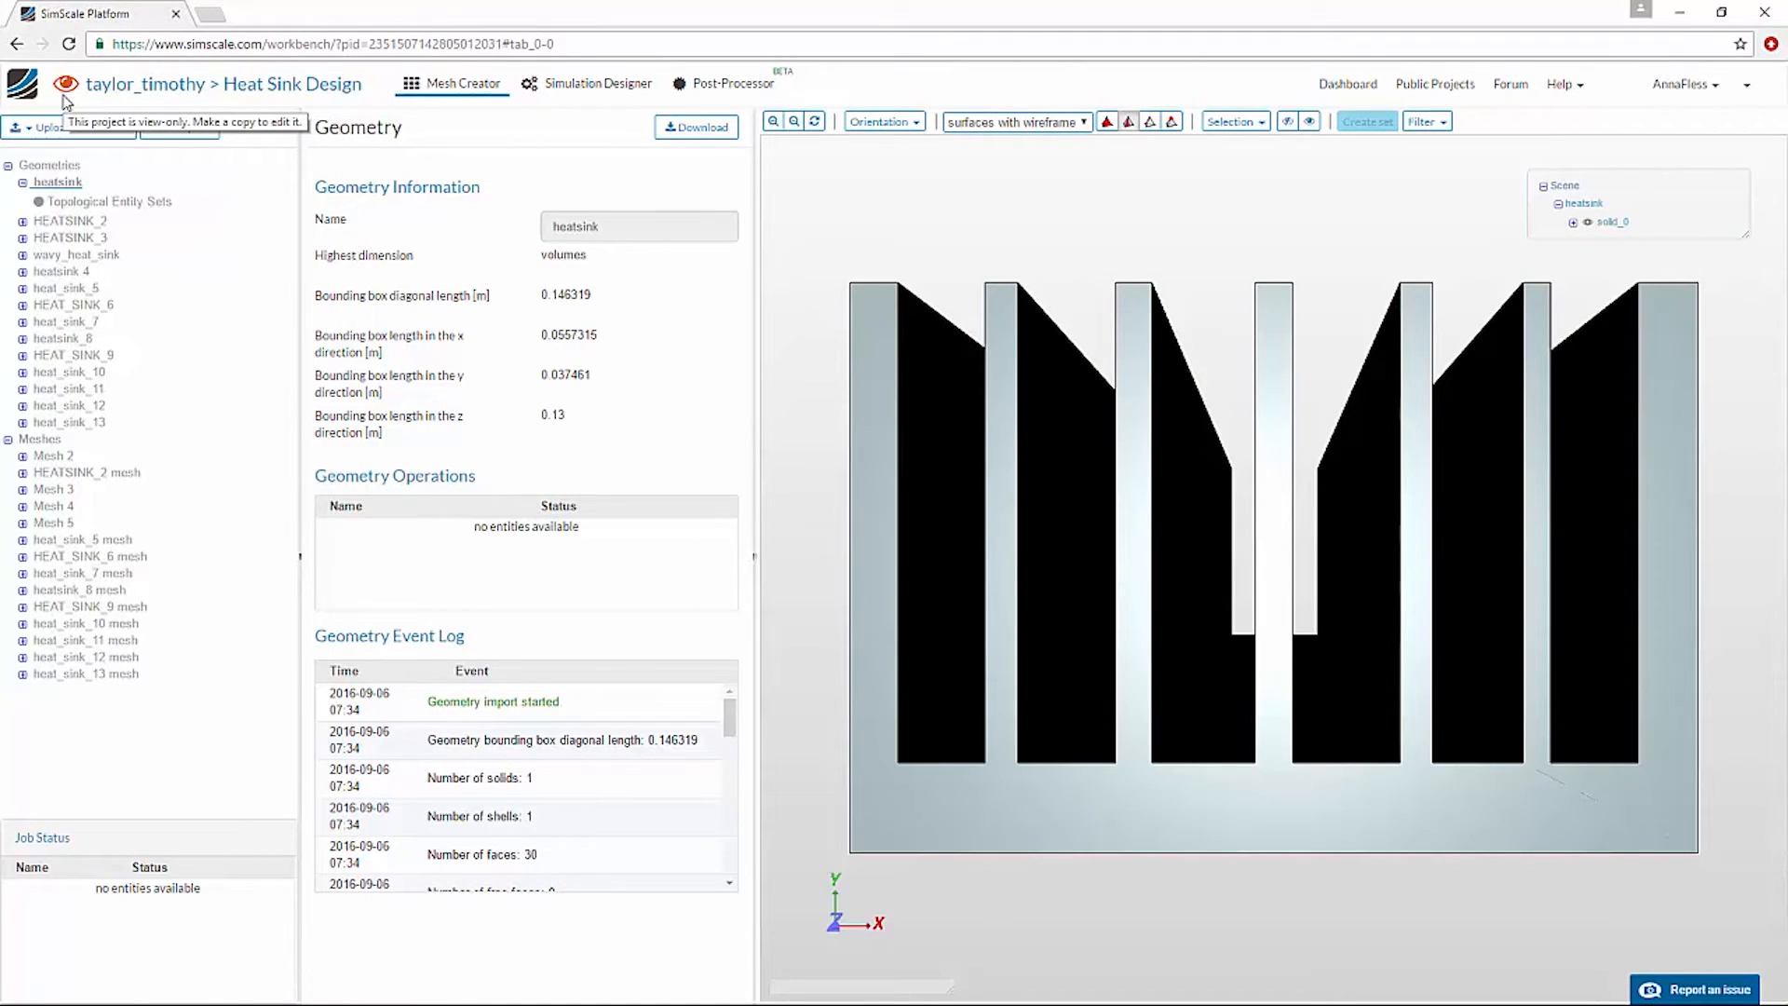
pyautogui.moveTo(223, 83)
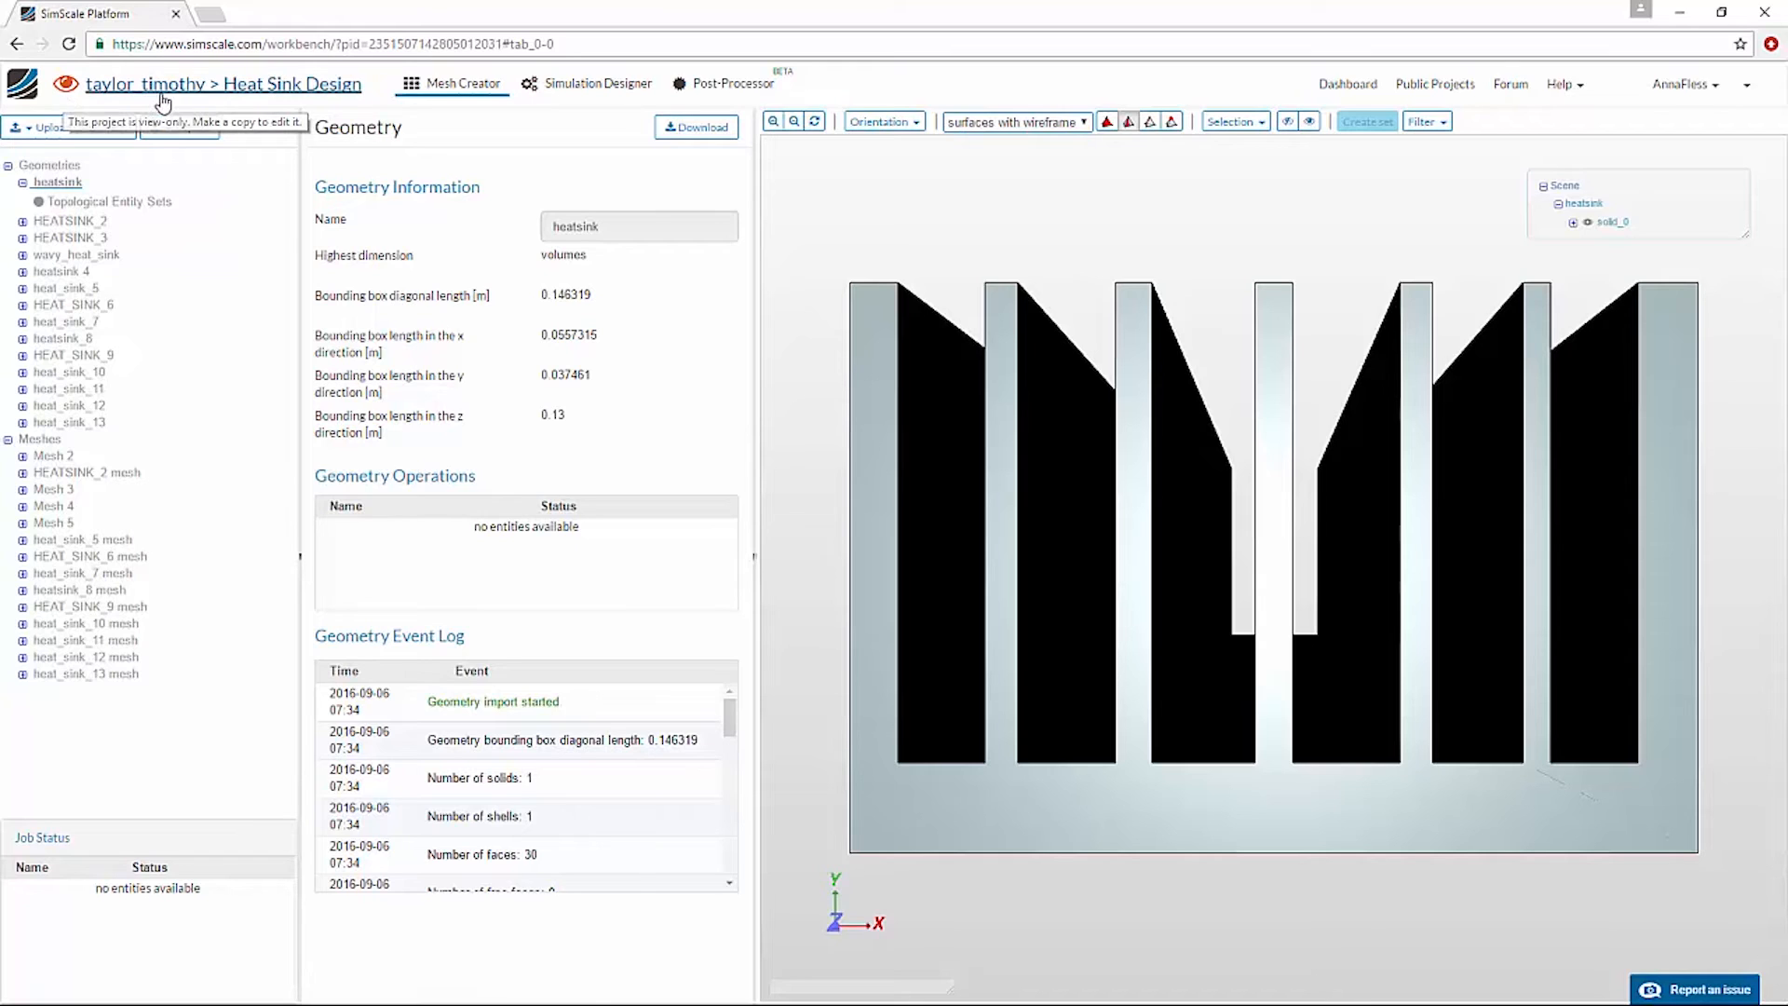
pyautogui.moveTo(166, 102)
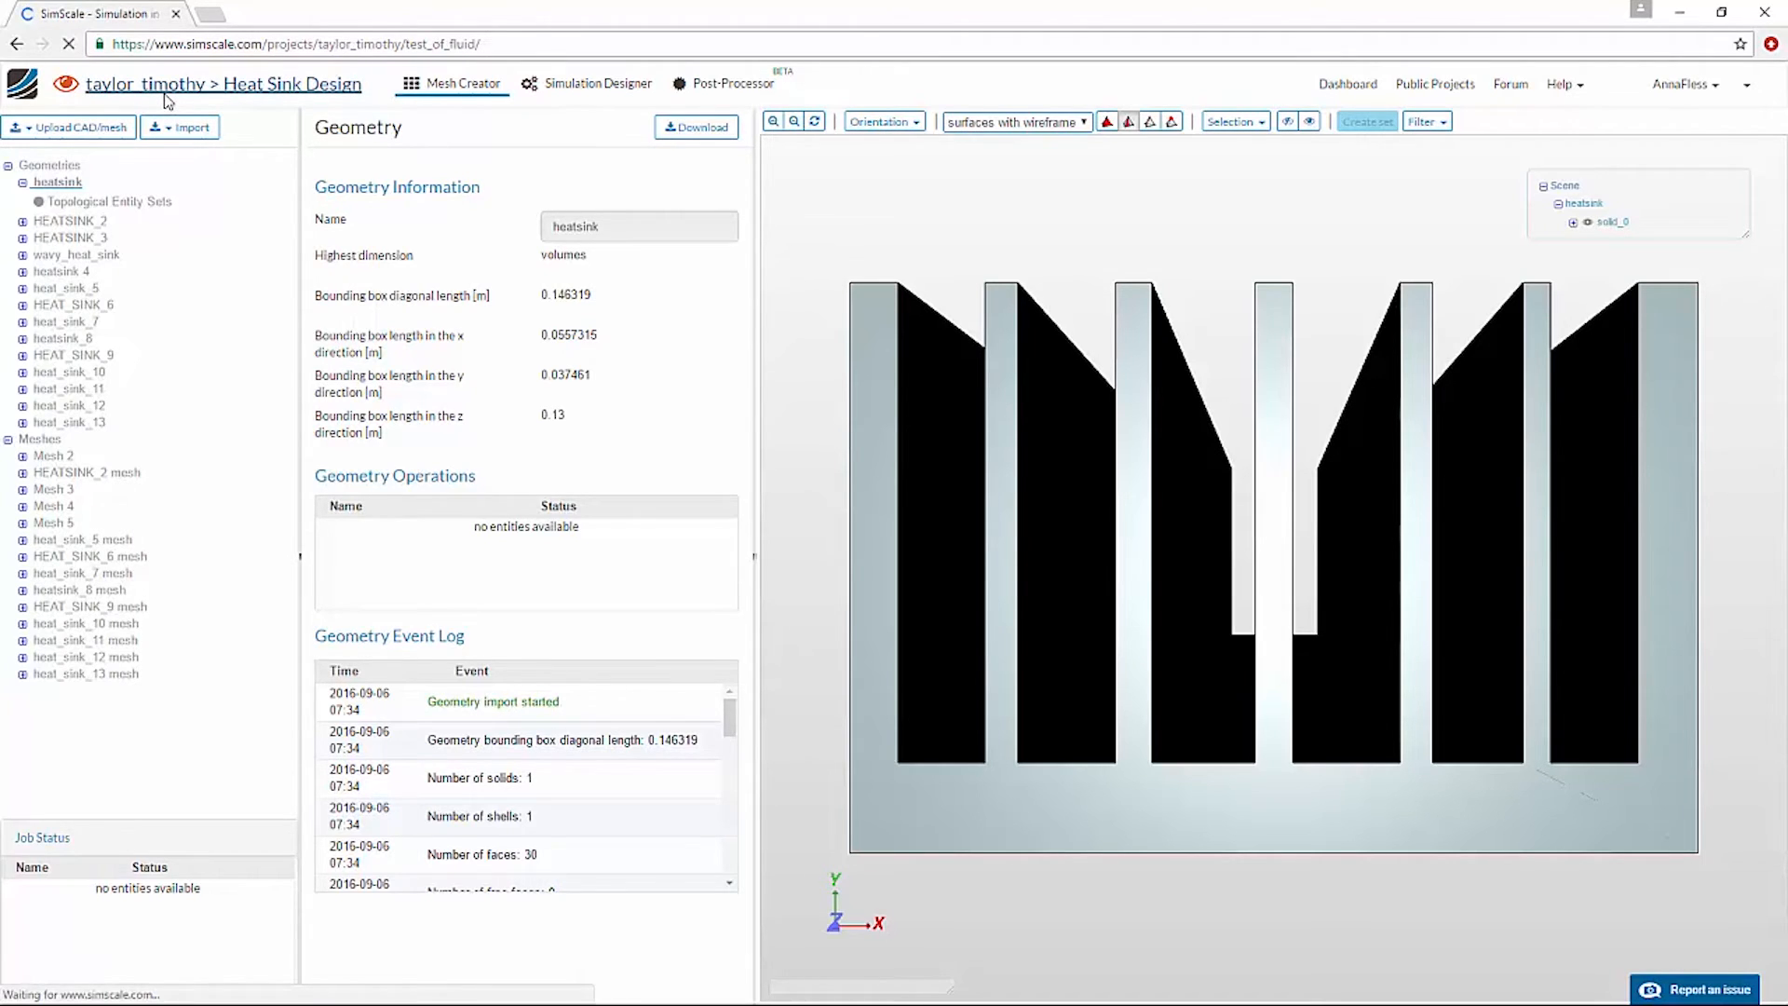
# - Copy Heat Sink Design from its overview page, keeping its name and description
pyautogui.click(224, 83)
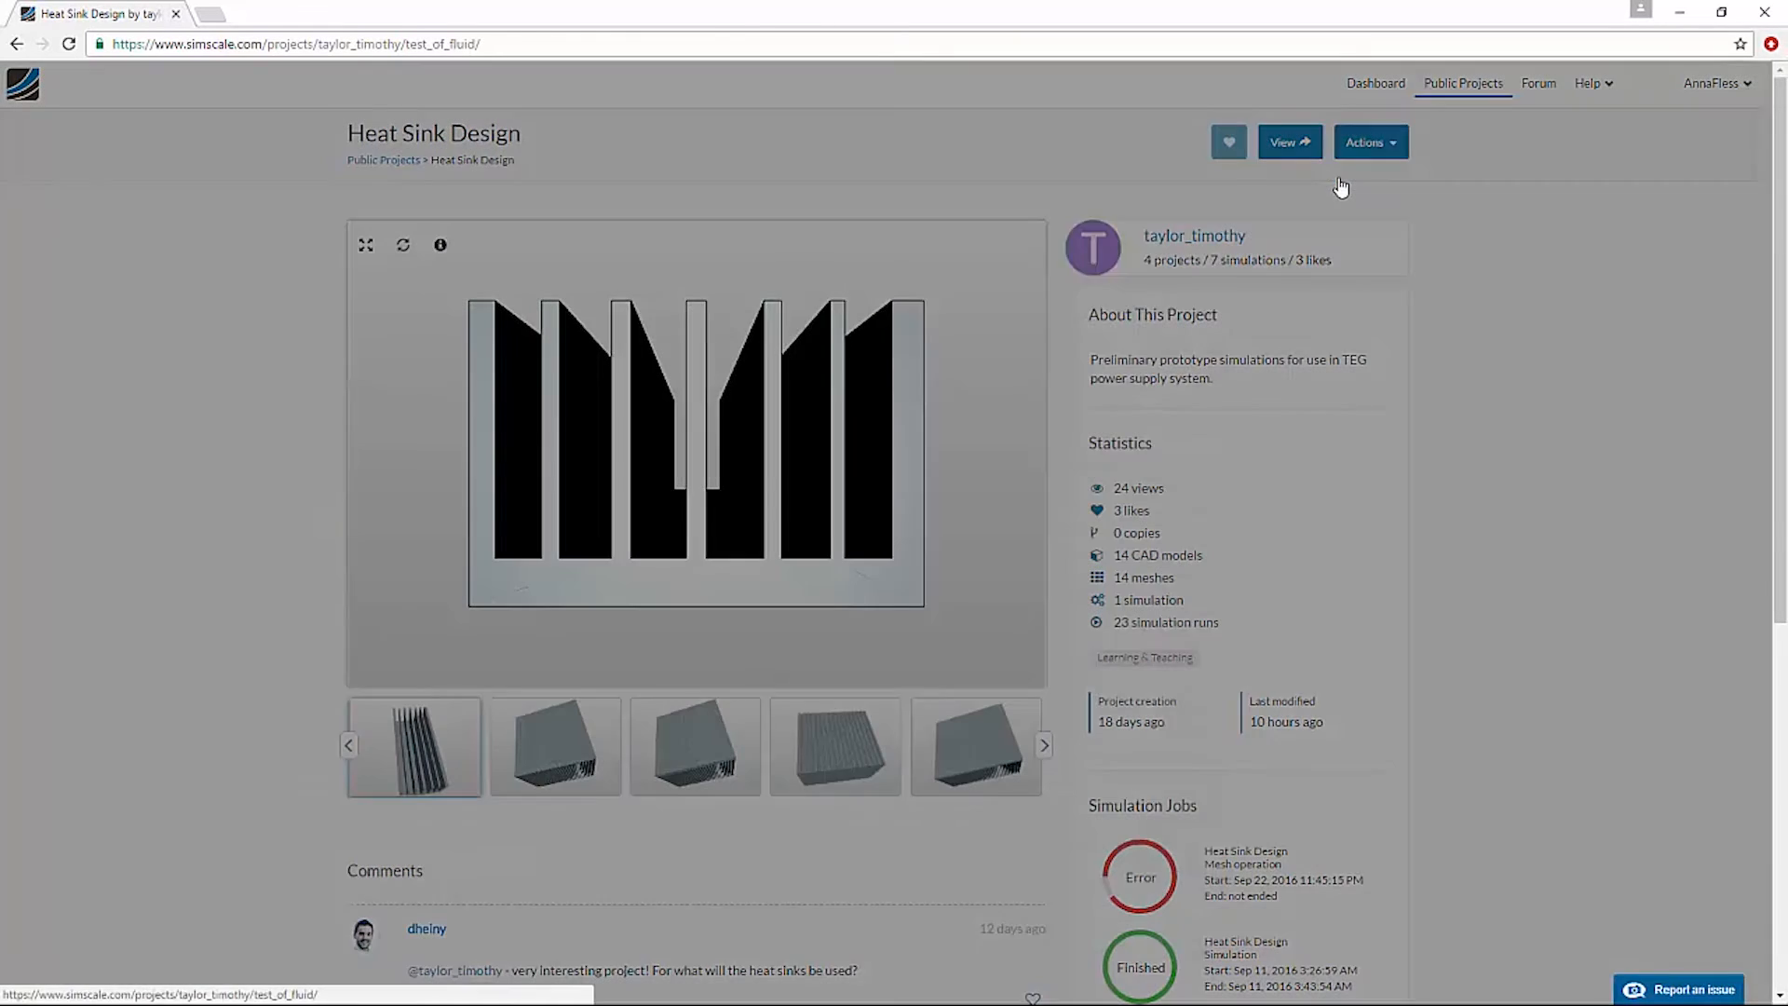
pyautogui.click(1366, 141)
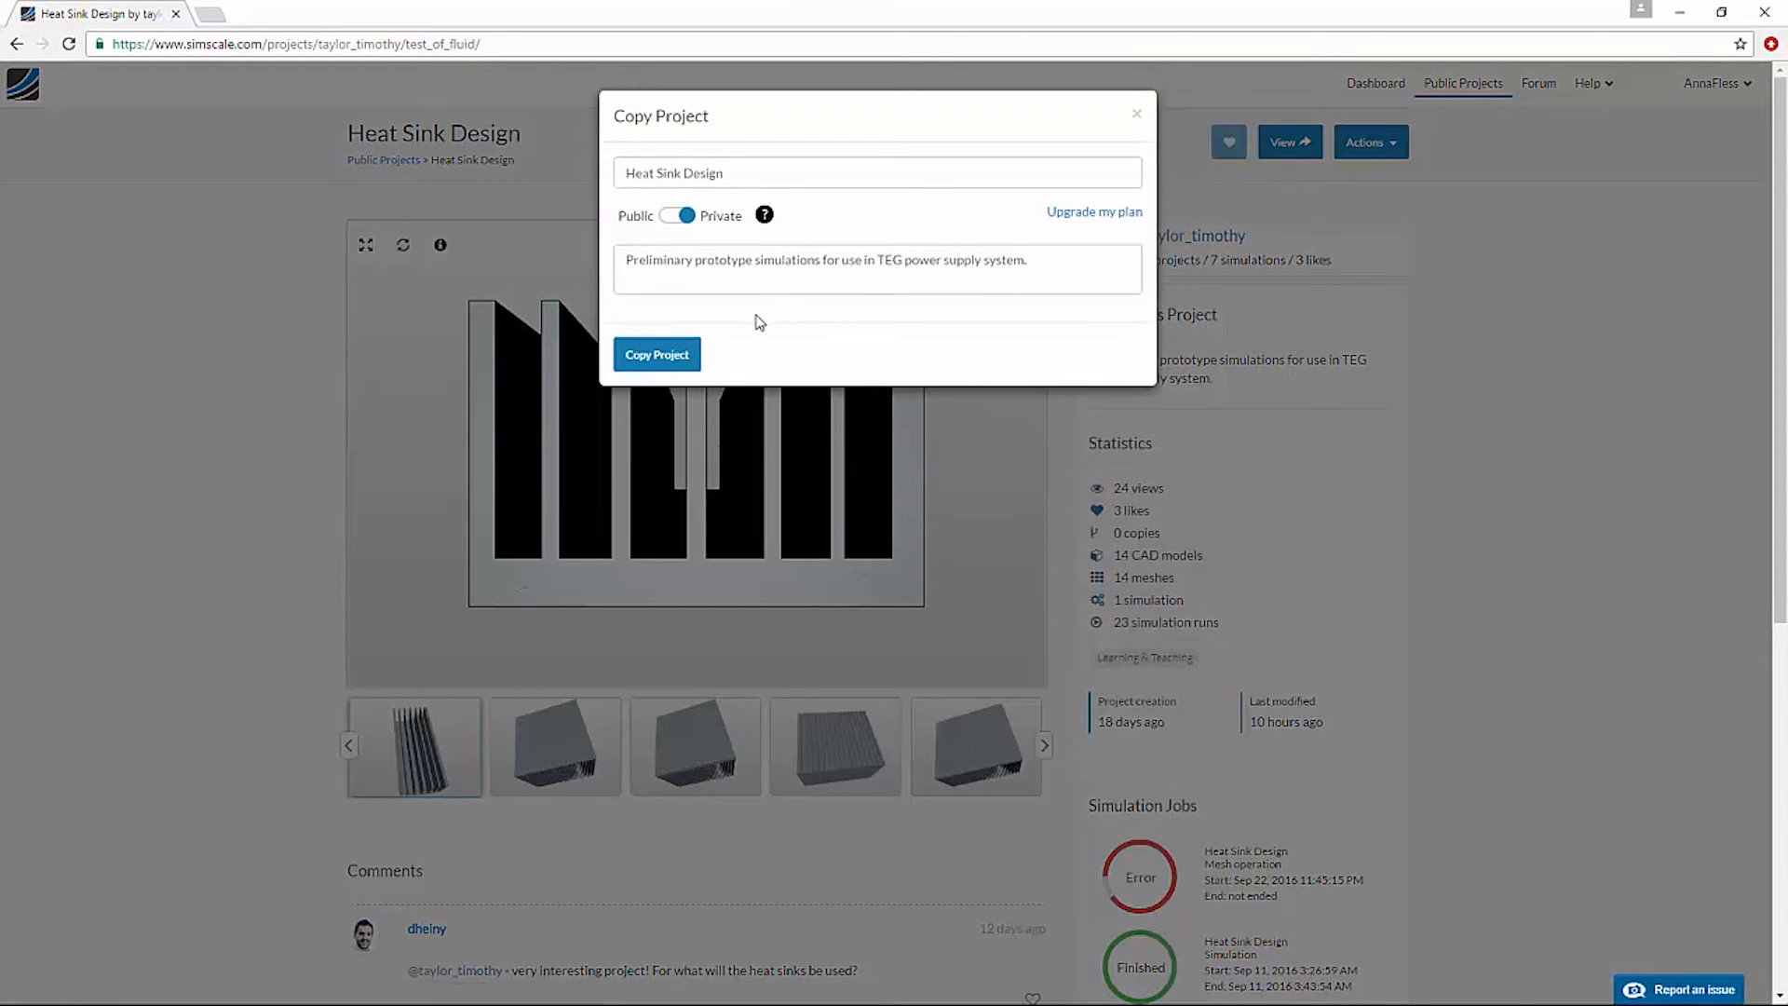
pyautogui.click(657, 354)
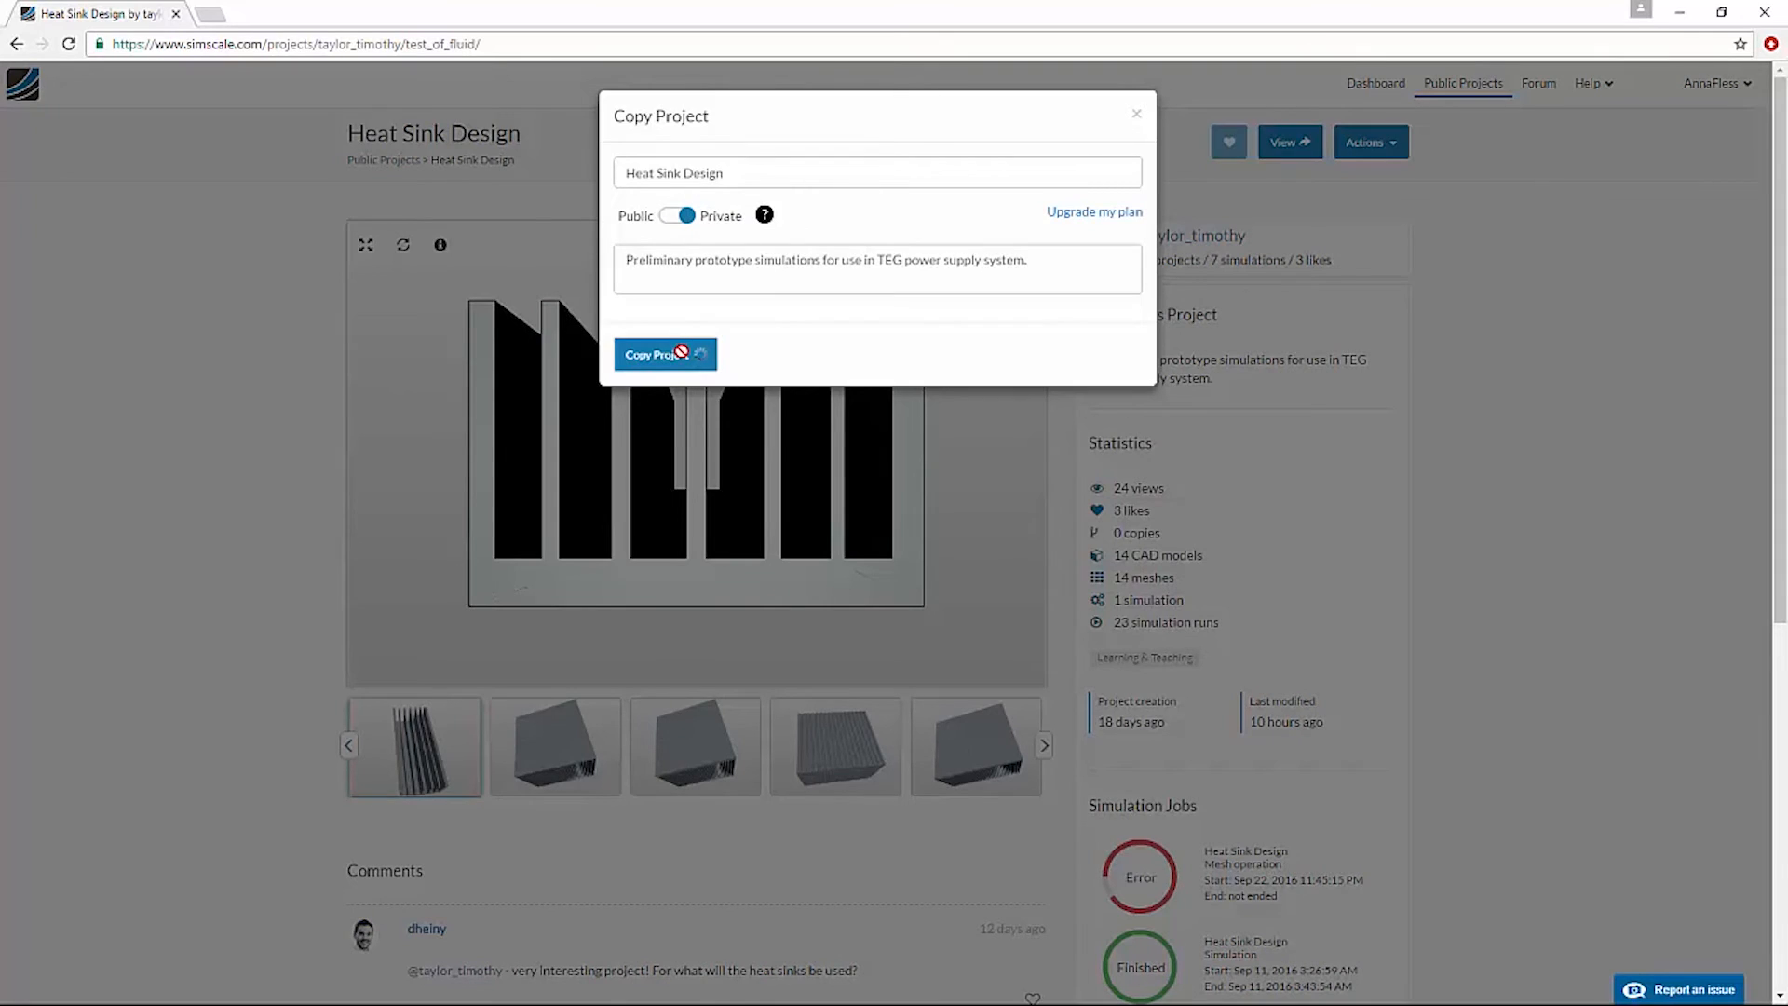
pyautogui.click(656, 354)
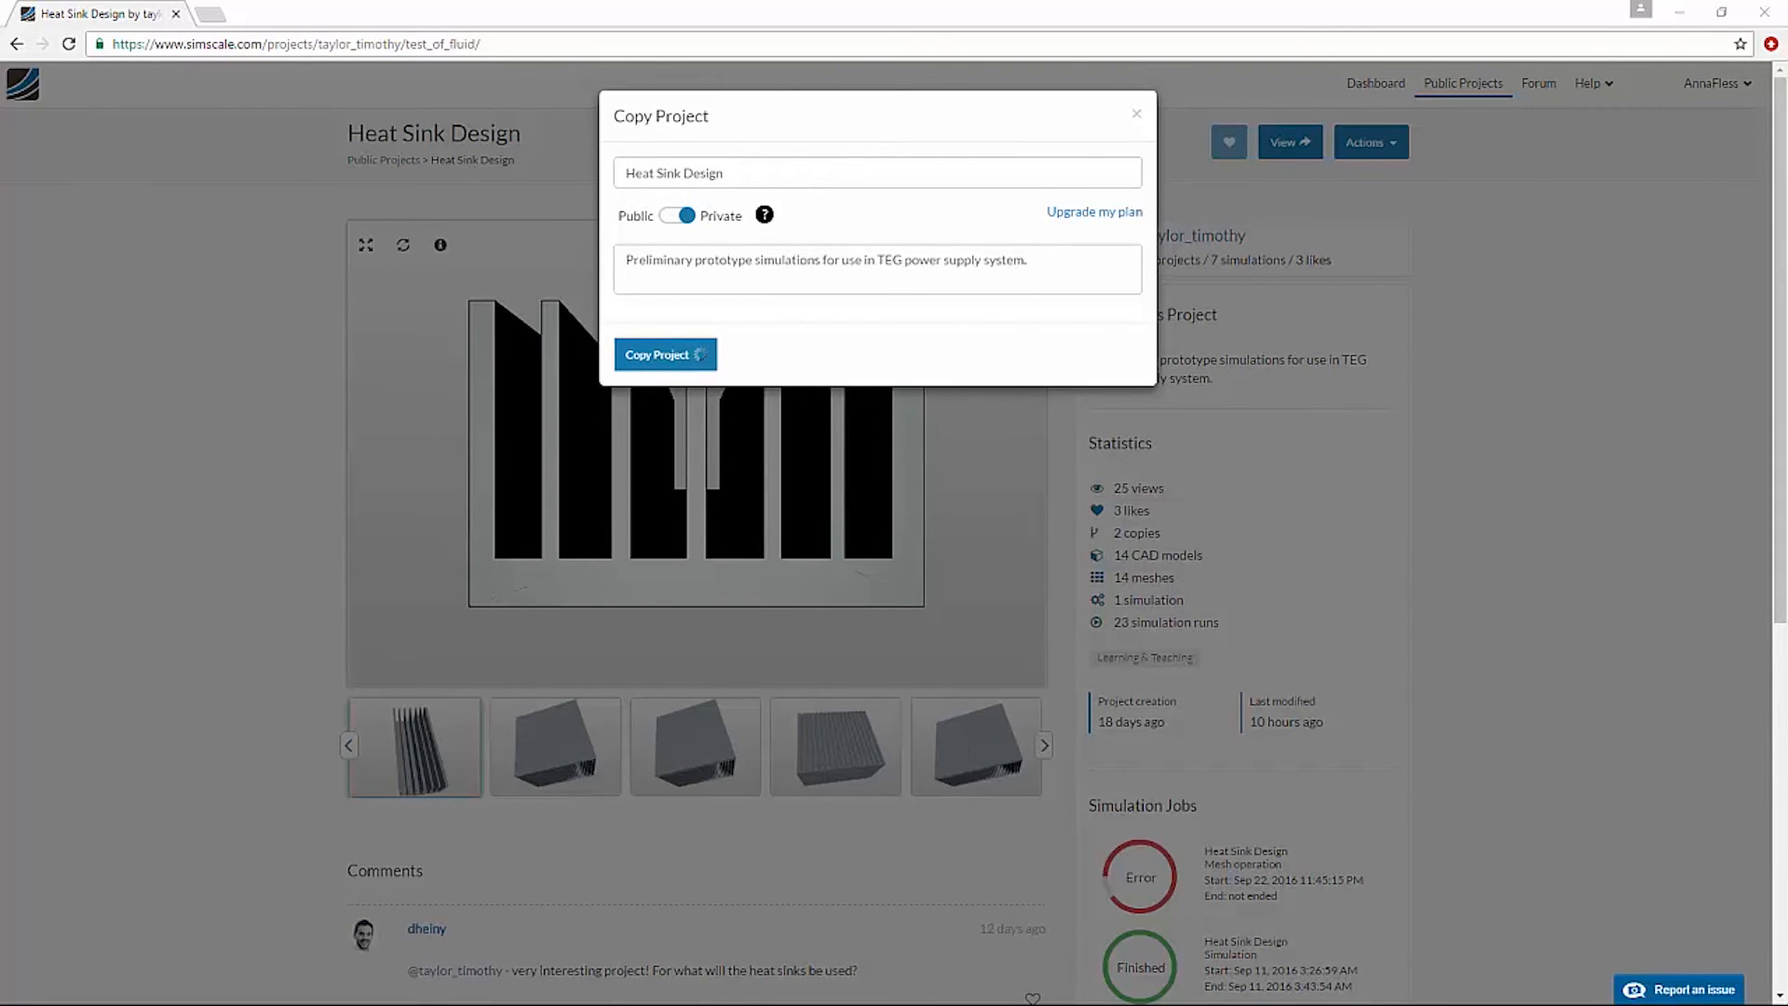
pyautogui.click(658, 354)
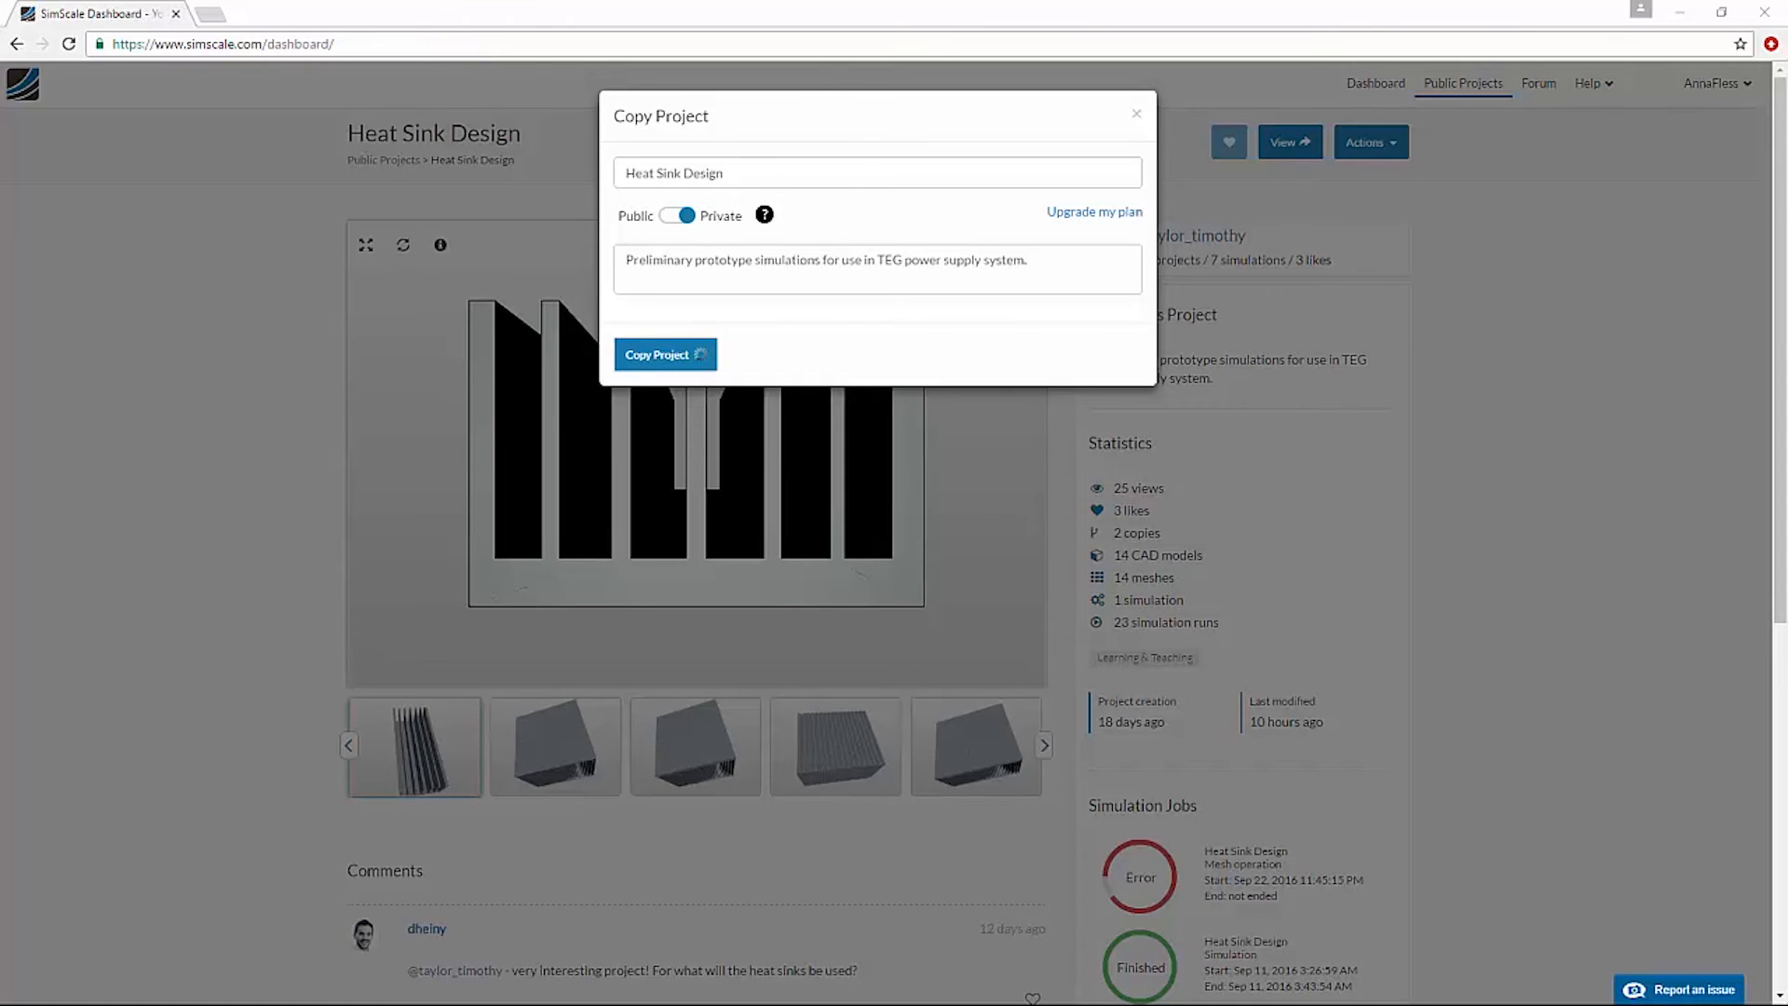
pyautogui.click(657, 355)
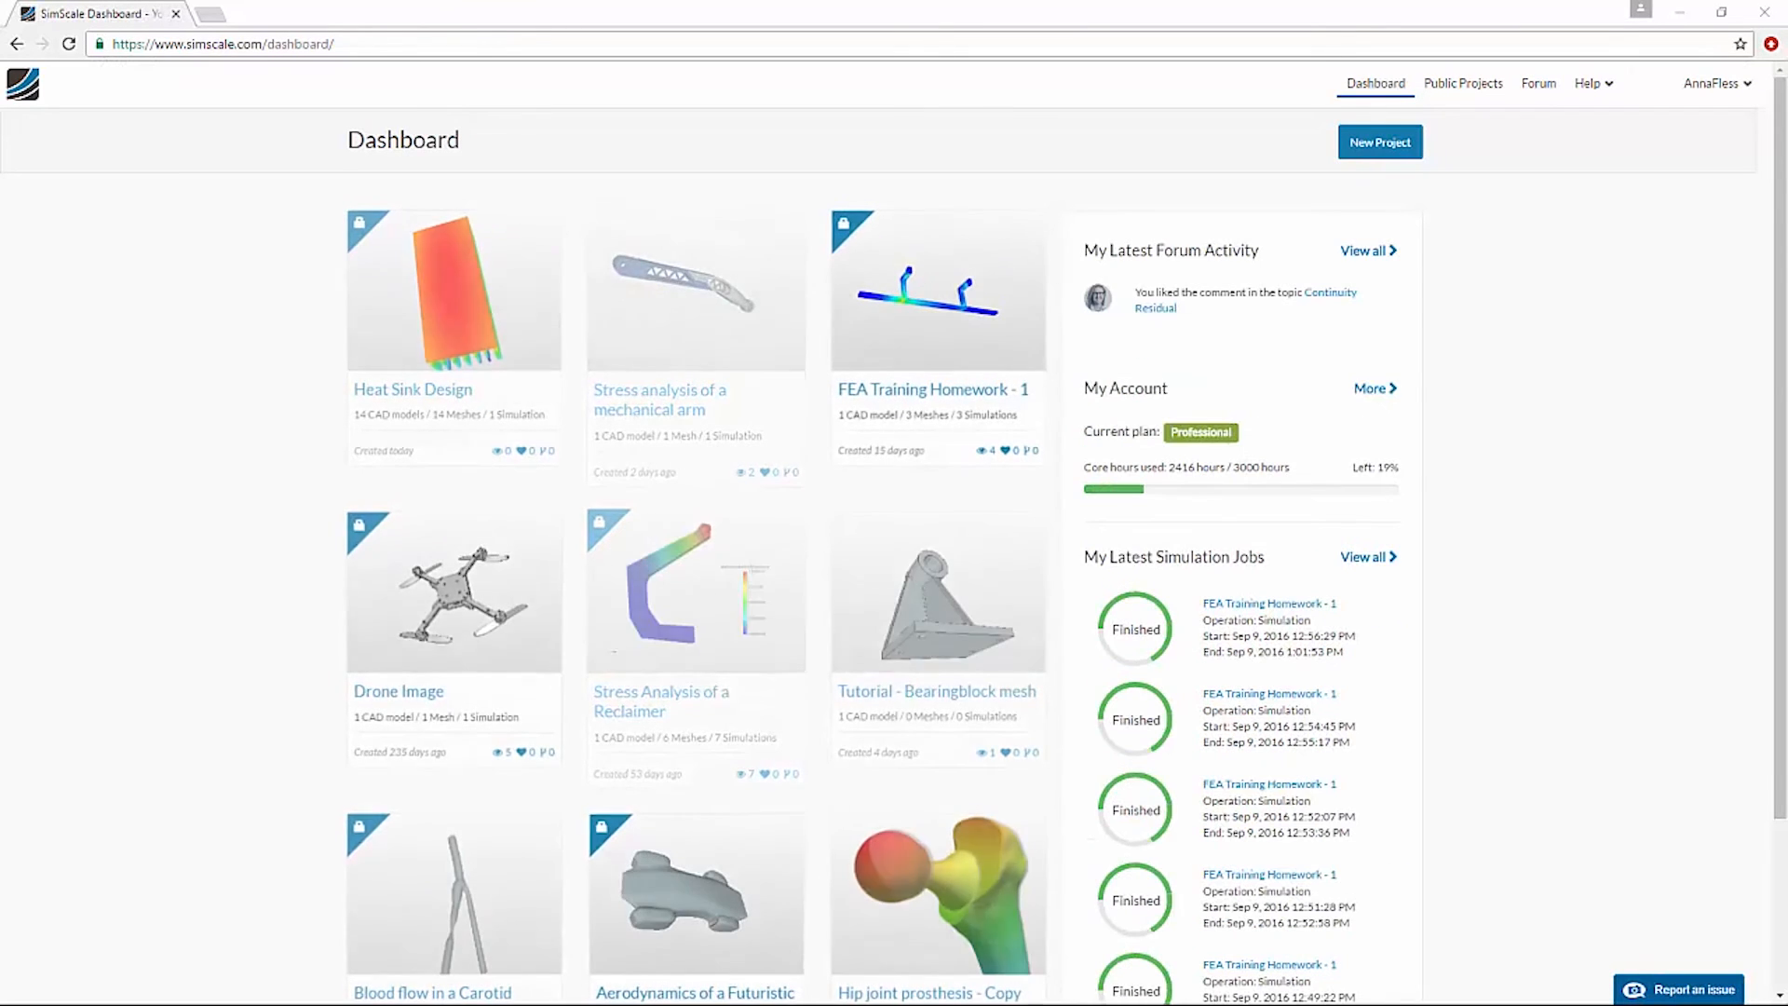